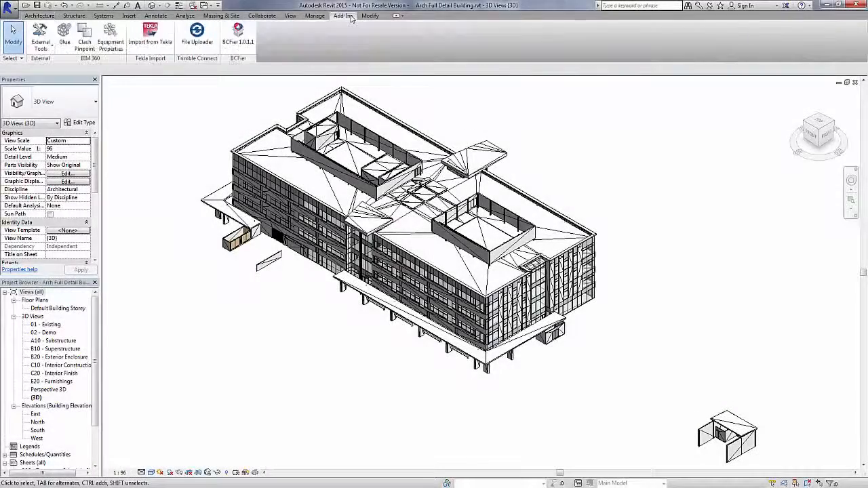
- Launch the Trimble Connect File Uploader from Revit's Add-Ins tab
{"action": "left_click", "coordinate": [197, 34]}
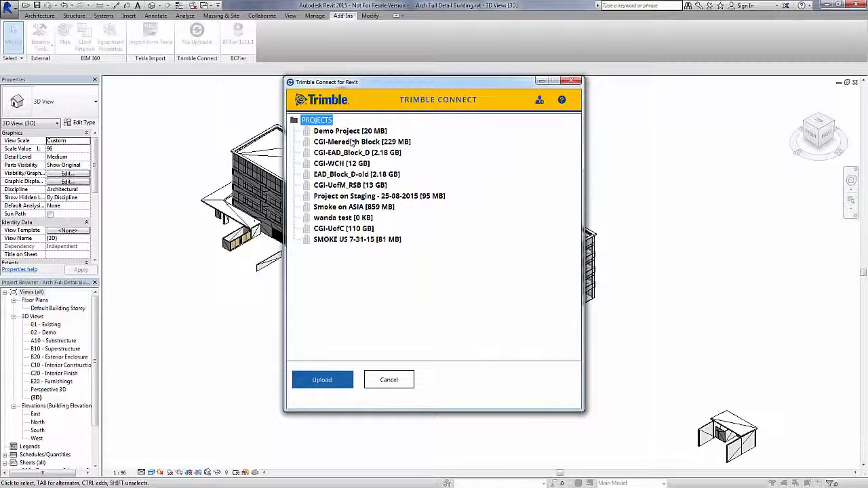
- Upload the model into Demo Project's 3D Files folder
{"action": "left_click", "coordinate": [349, 130]}
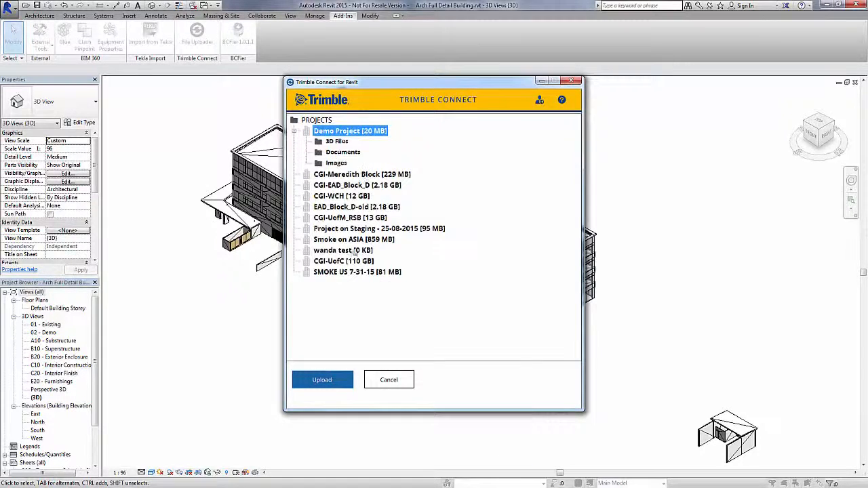
{"action": "left_click", "coordinate": [337, 141]}
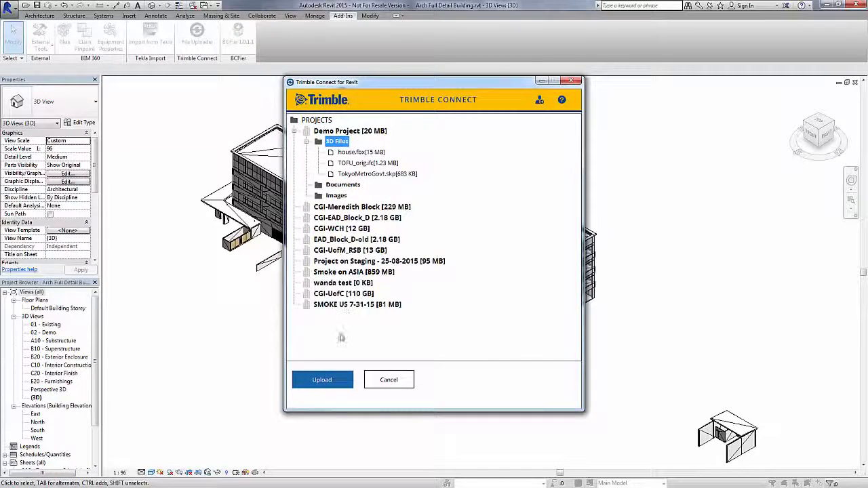
{"action": "left_click", "coordinate": [389, 378]}
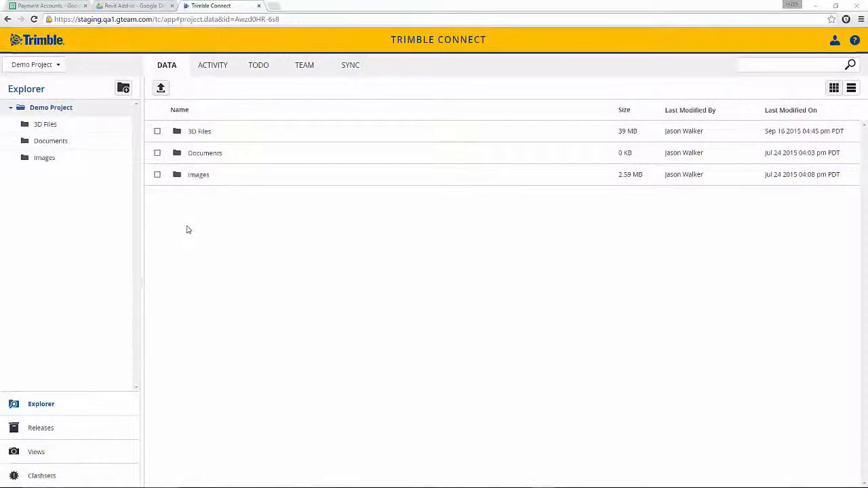
{"action": "mouse_move", "coordinate": [115, 209]}
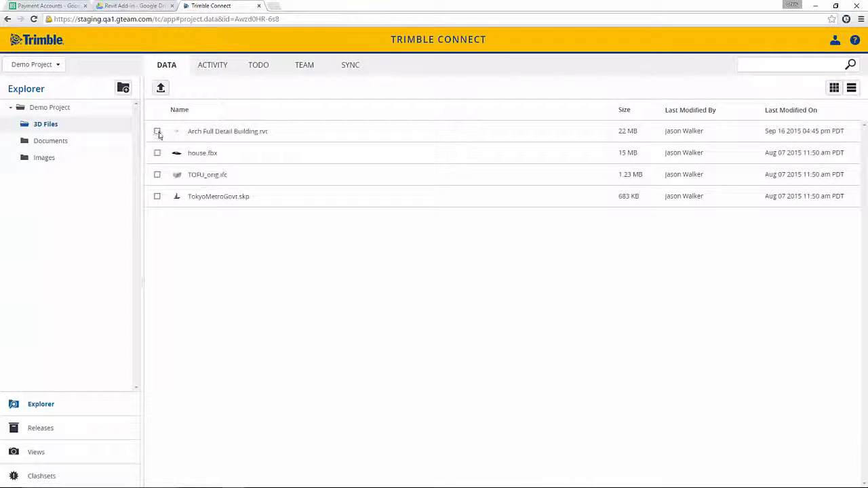
- Select Arch Full Detail Building.rvt in 3D Files to view it
{"action": "left_click", "coordinate": [157, 131]}
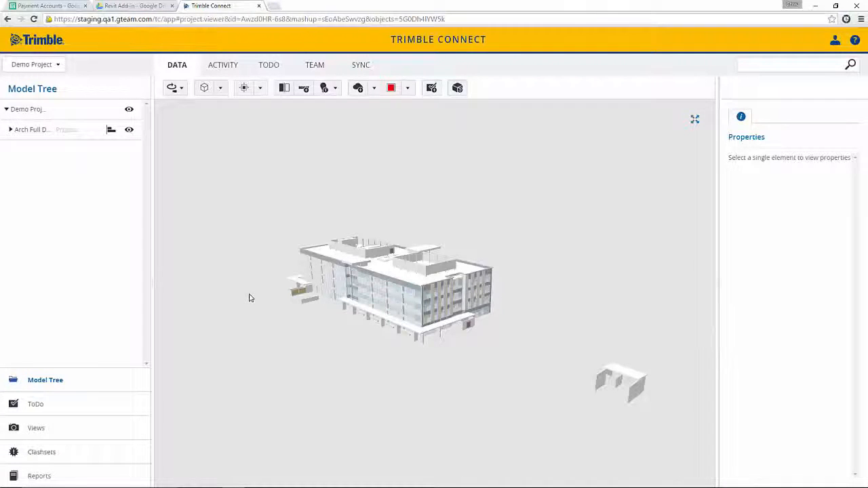
{"action": "mouse_move", "coordinate": [274, 311]}
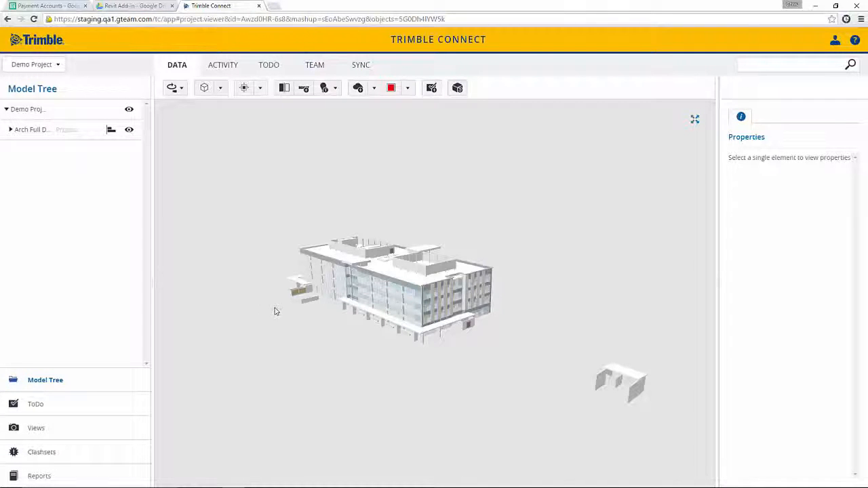
- Zoom in on the building's glazed facade and projecting panels
{"action": "left_click_drag", "start_coordinate": [390, 282], "coordinate": [387, 275]}
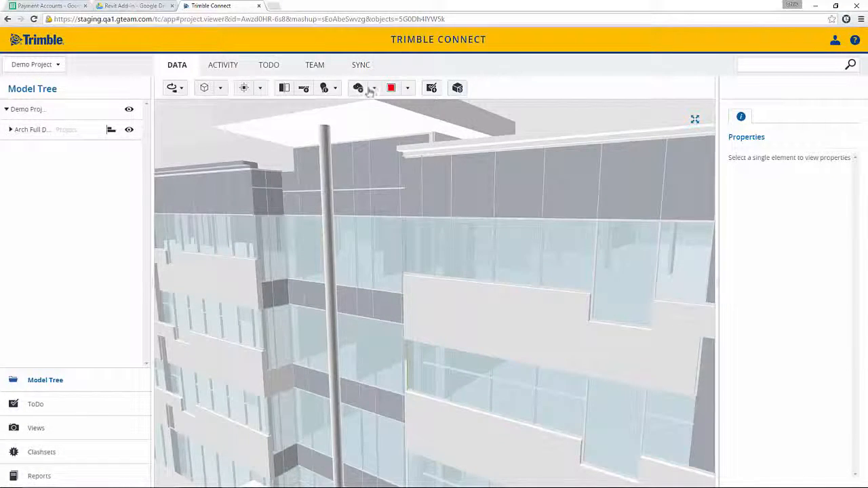
- Draw a cloud around the facade panel and label it 'My Note'
{"action": "left_click", "coordinate": [358, 87]}
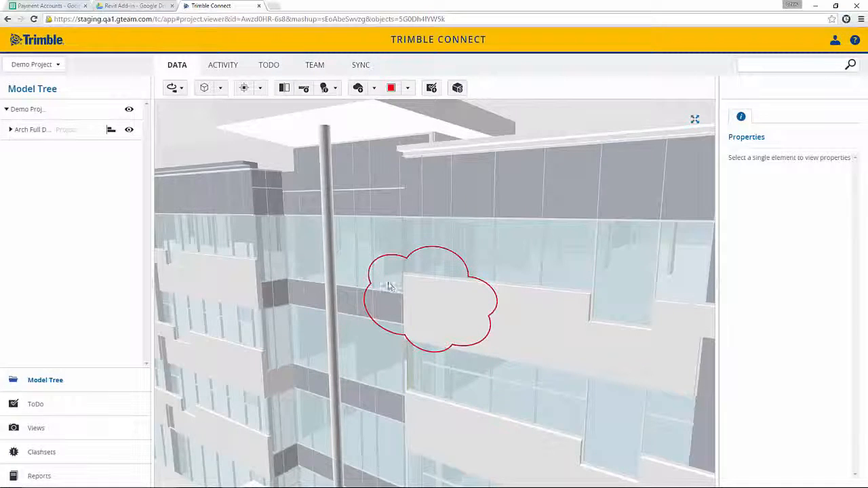
{"action": "left_click", "coordinate": [357, 88]}
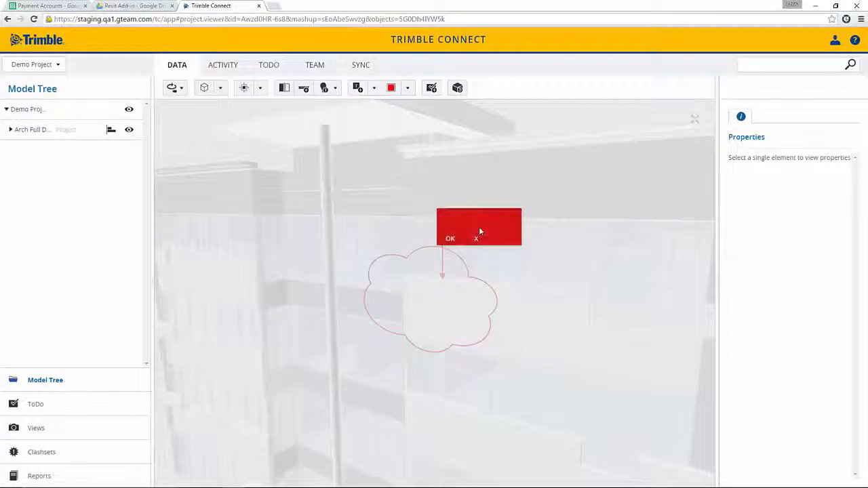
{"action": "type", "text": "My Note"}
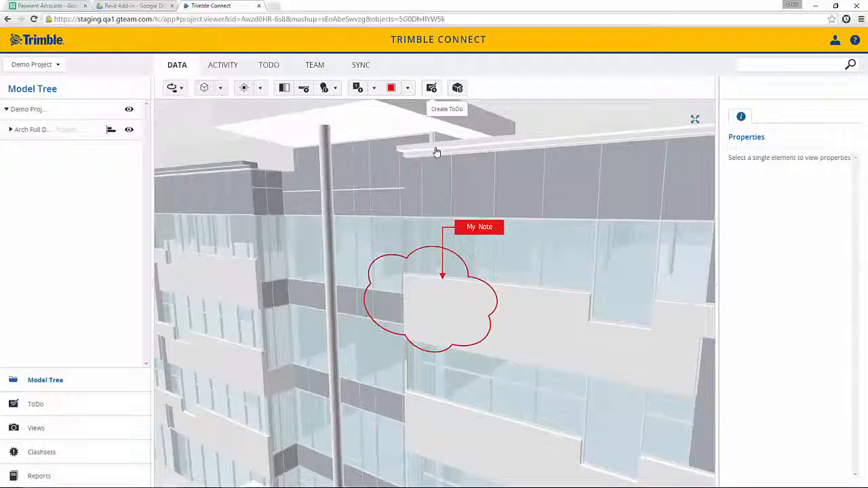
- Submit a HIGH priority ToDo 'This needs review', due 9/29/2015, with an assignee
{"action": "left_click", "coordinate": [430, 88]}
{"action": "type", "text": "This needs revi"}
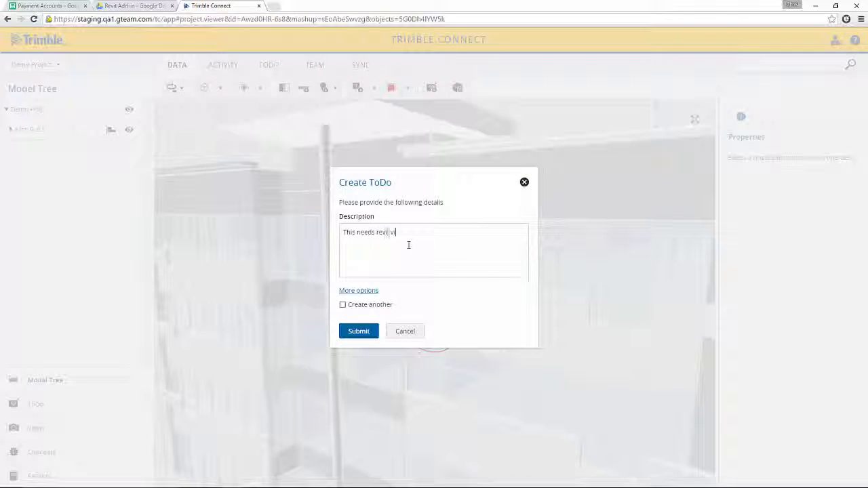
{"action": "left_click", "coordinate": [358, 290]}
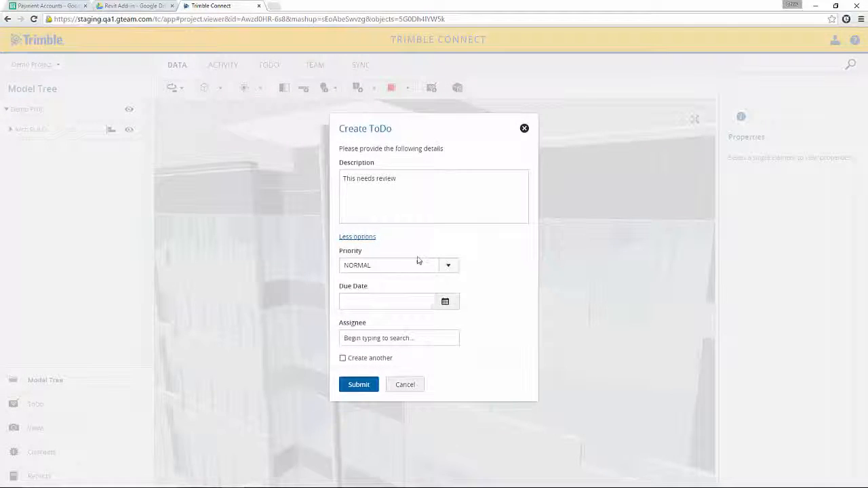
{"action": "left_click", "coordinate": [447, 265]}
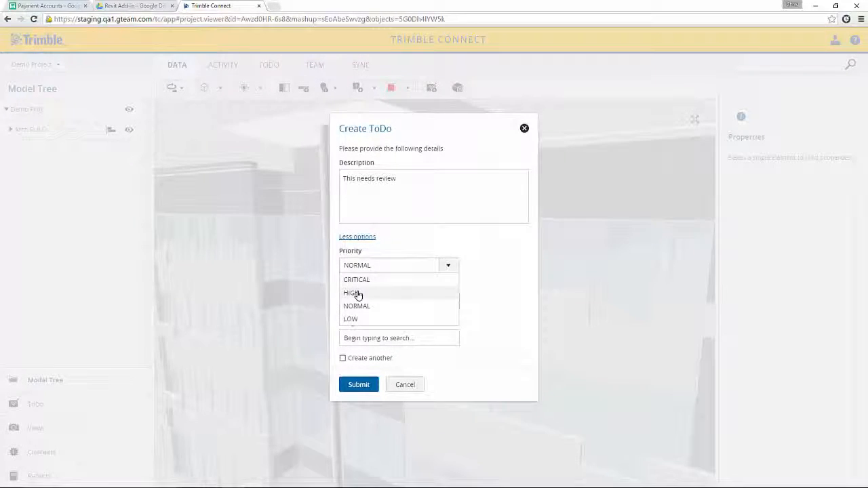
{"action": "left_click", "coordinate": [353, 293]}
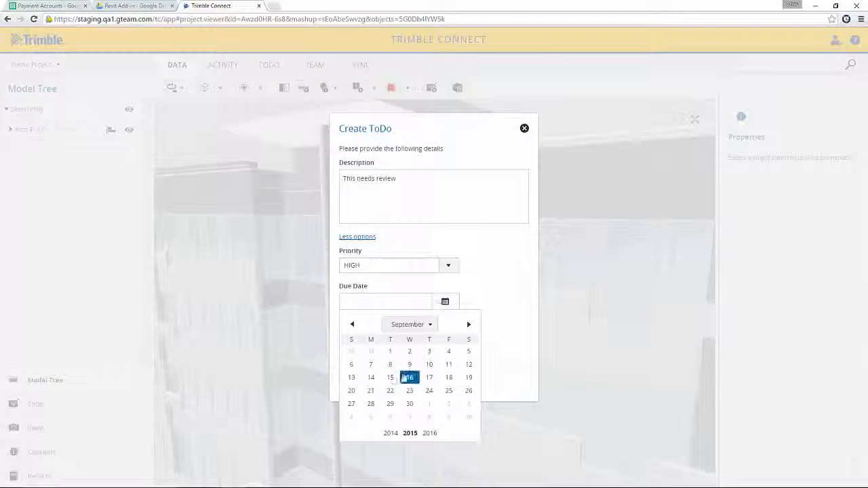
{"action": "left_click", "coordinate": [390, 403]}
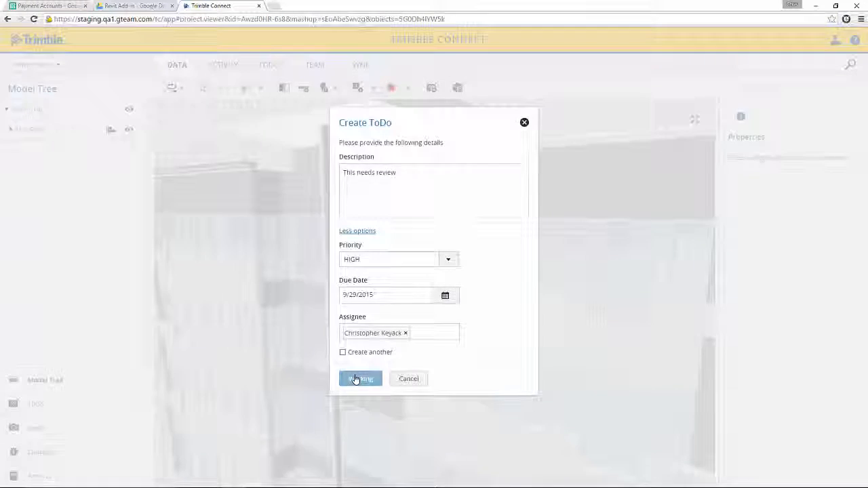
{"action": "left_click", "coordinate": [360, 378]}
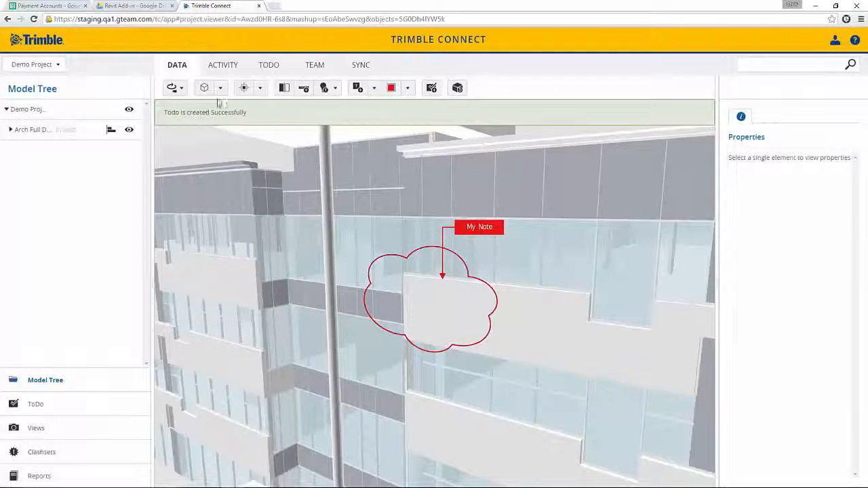
- Select DEMO-1 in the ToDo list and open its saved markup view
{"action": "left_click", "coordinate": [263, 65]}
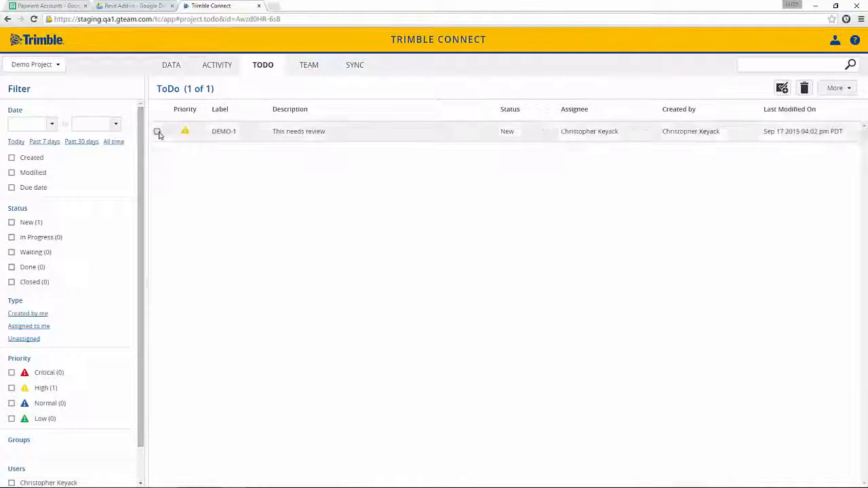
{"action": "left_click", "coordinate": [156, 131]}
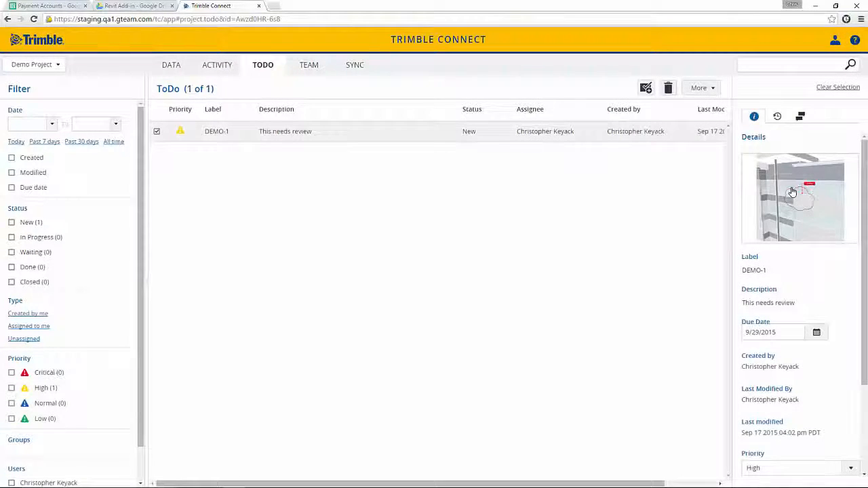
{"action": "left_click", "coordinate": [798, 196]}
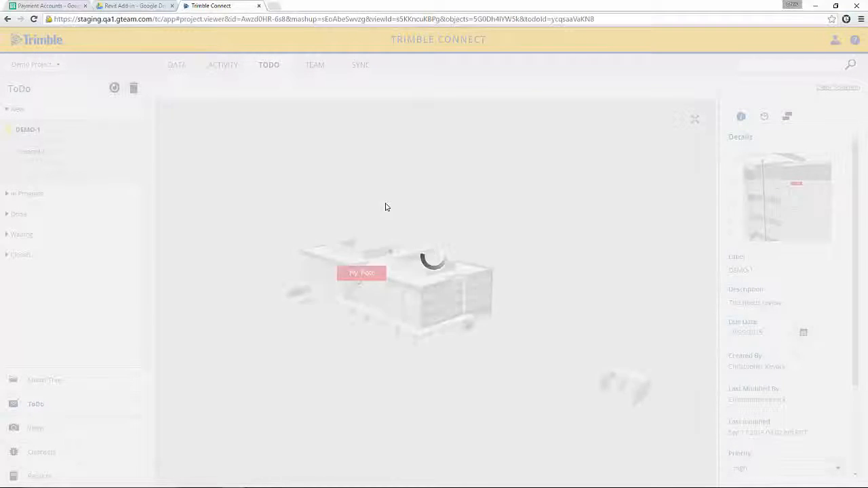